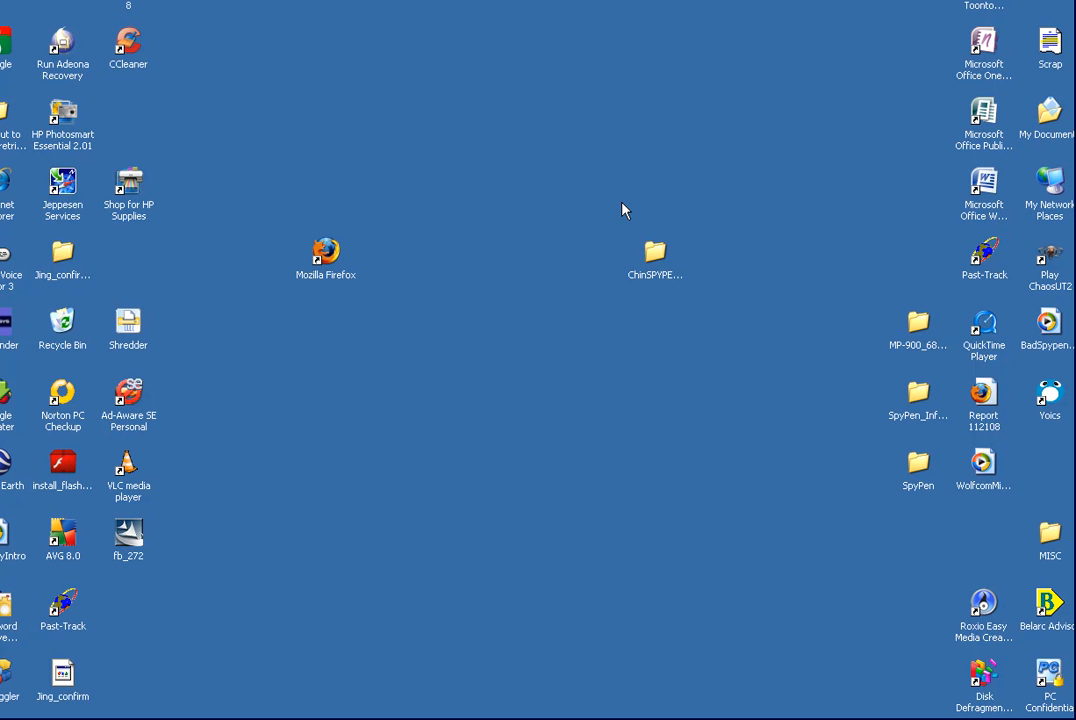
pyautogui.moveTo(640, 214)
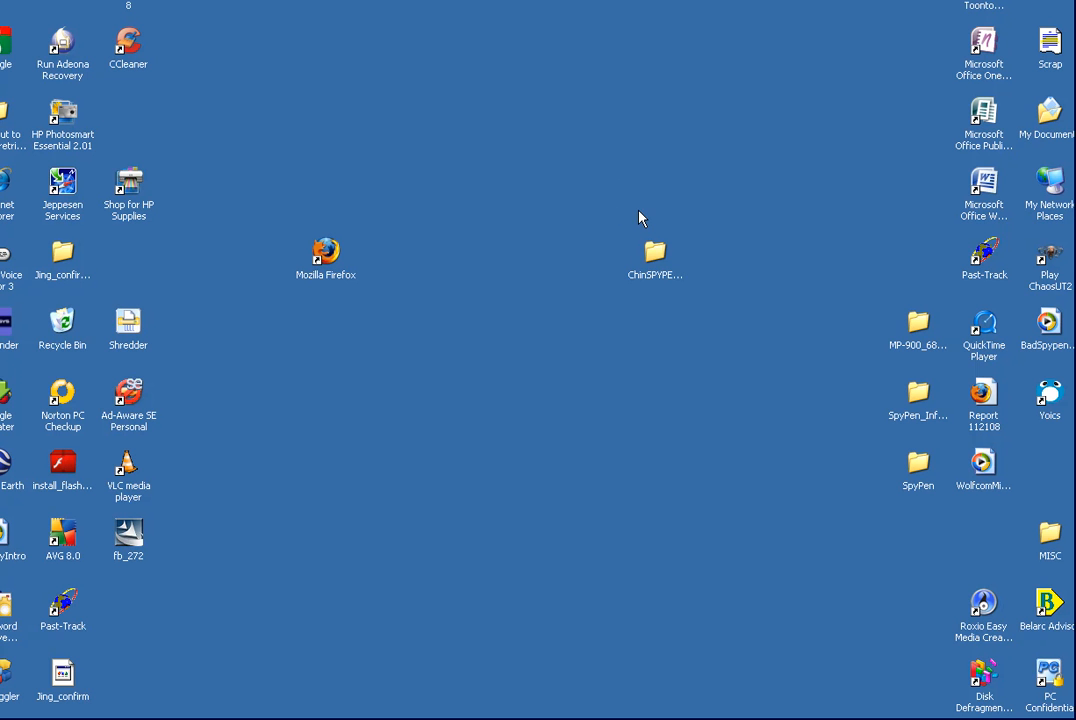
pyautogui.moveTo(642, 212)
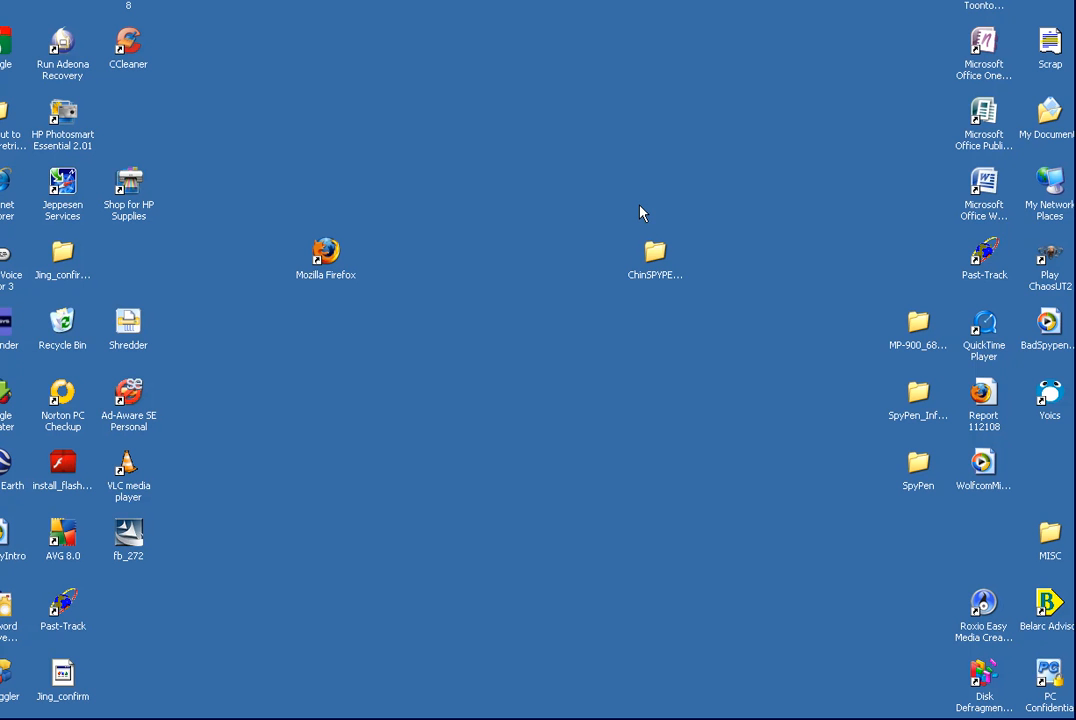
pyautogui.moveTo(616, 204)
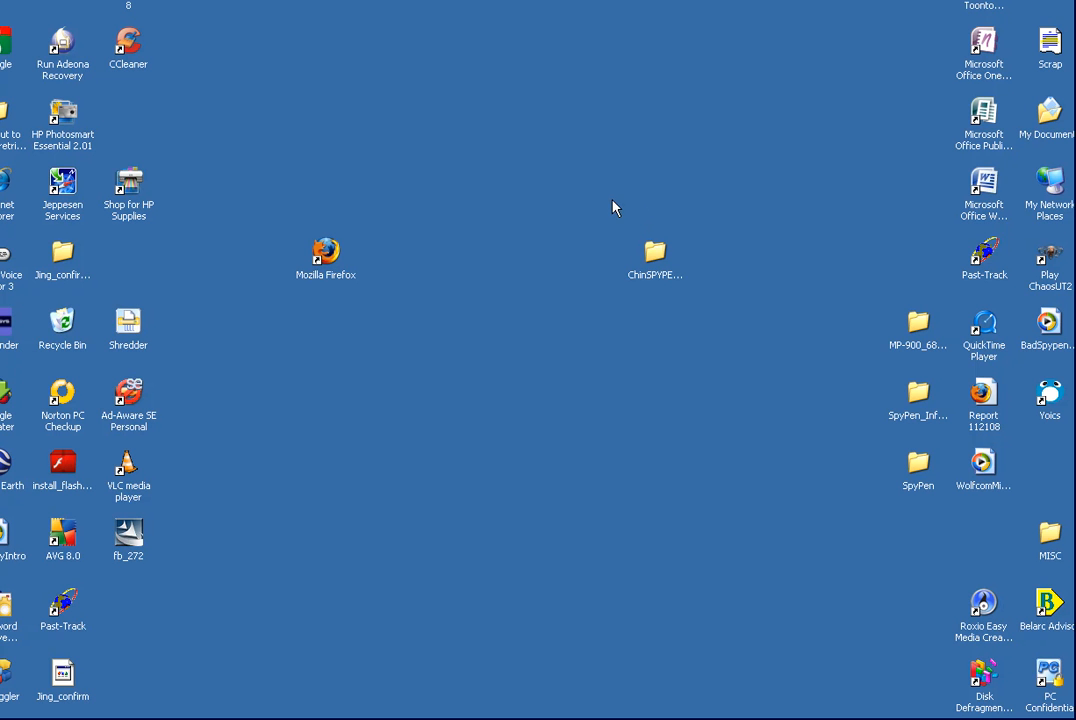
pyautogui.moveTo(628, 222)
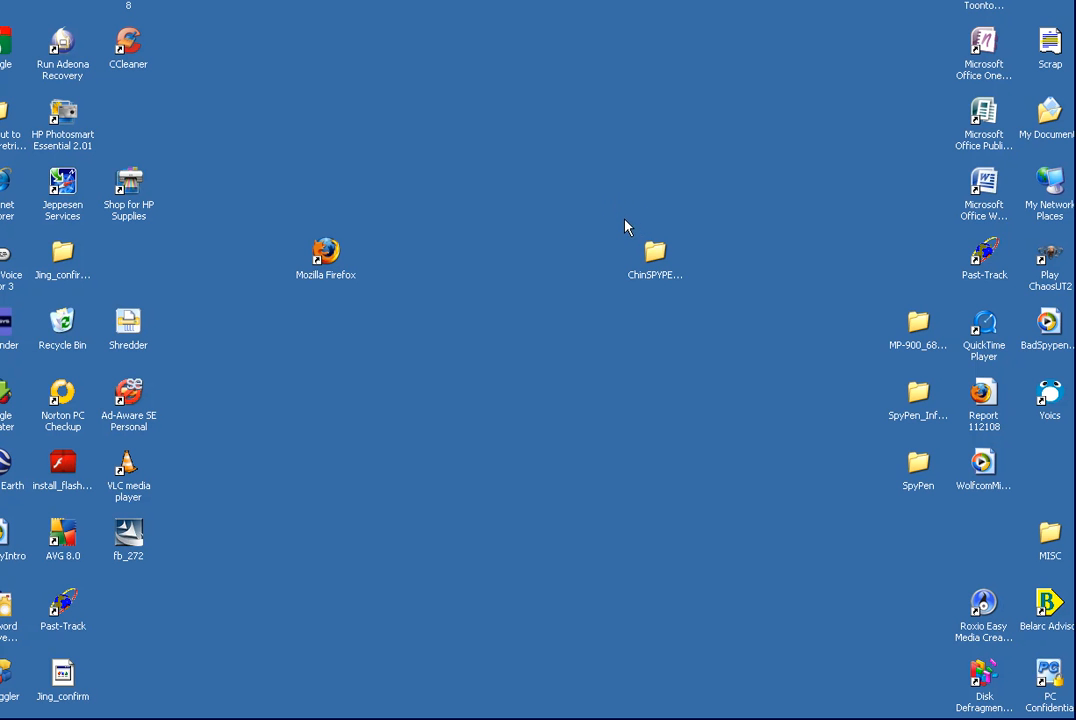
pyautogui.moveTo(616, 212)
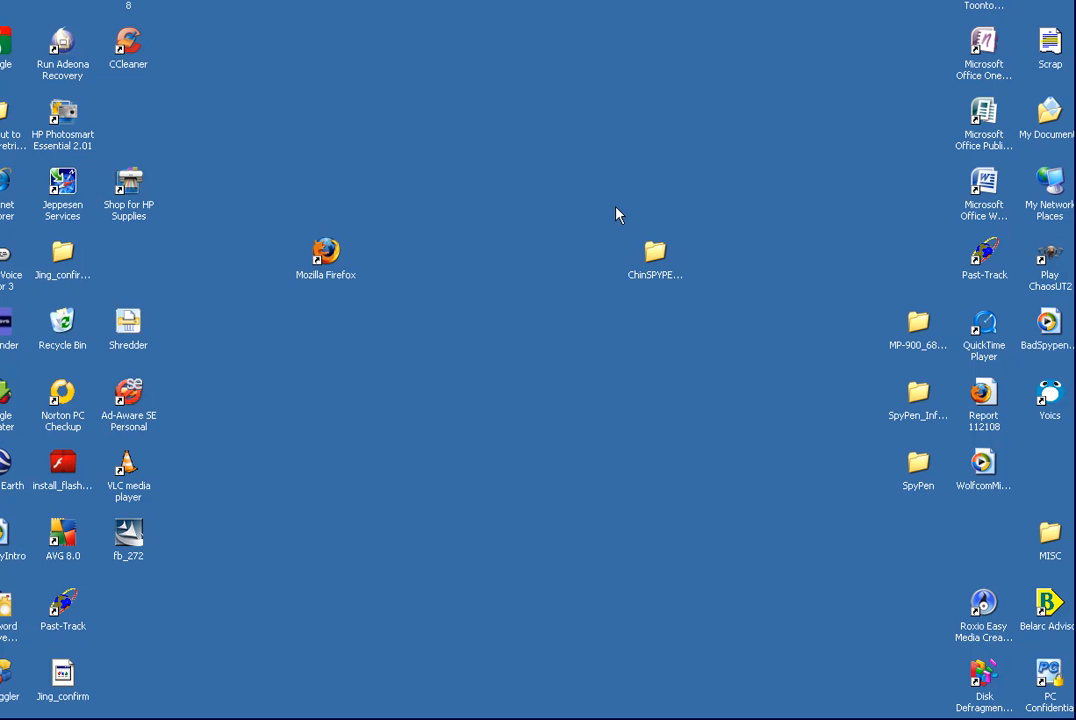
pyautogui.moveTo(630, 216)
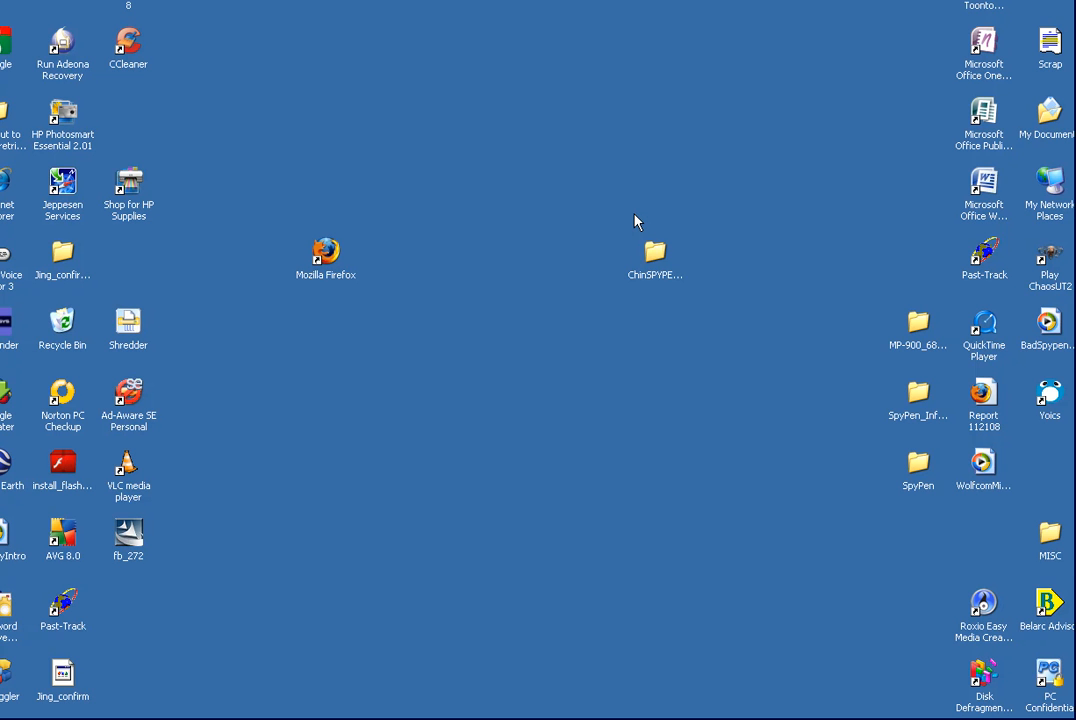
pyautogui.moveTo(630, 218)
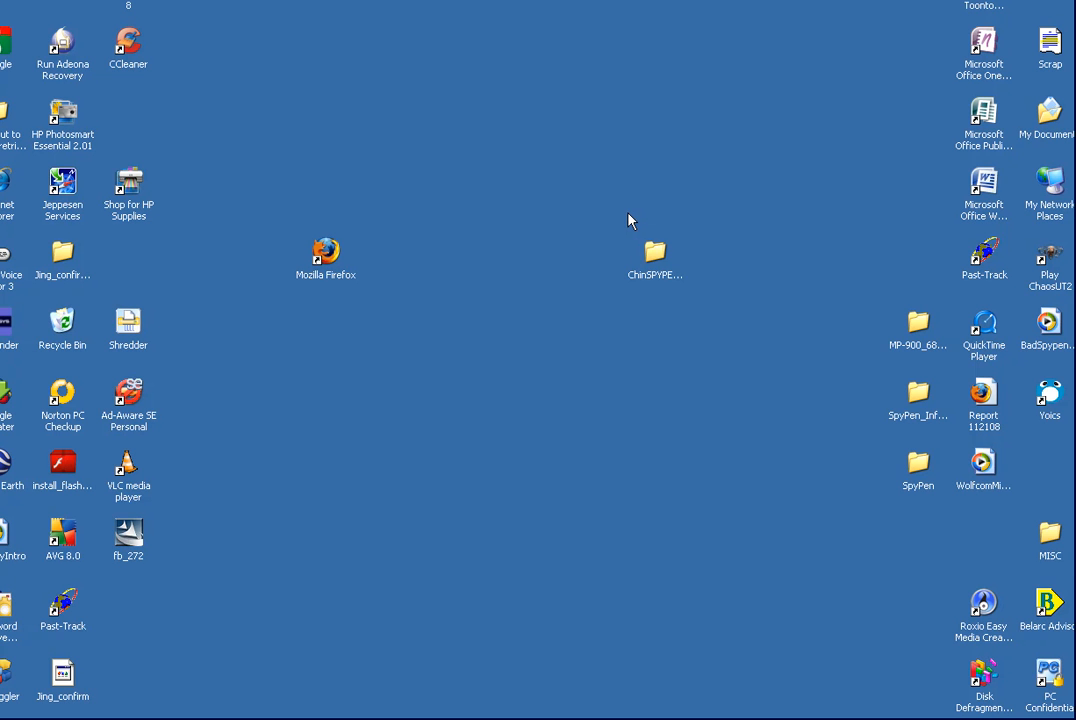
pyautogui.moveTo(624, 212)
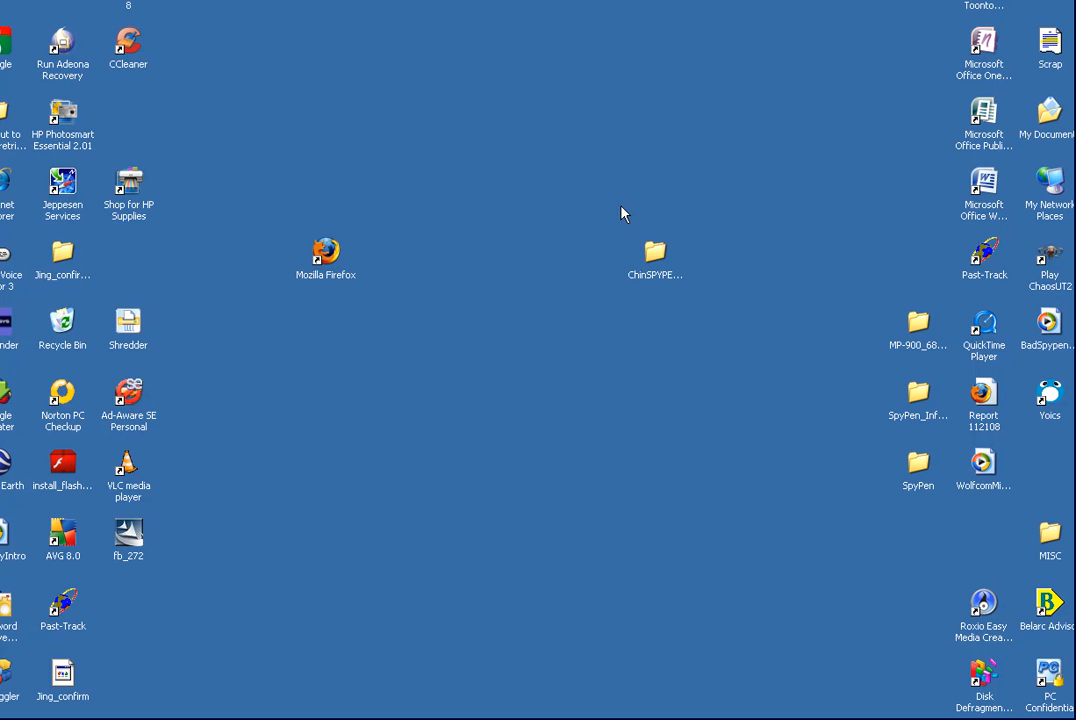
pyautogui.moveTo(624, 224)
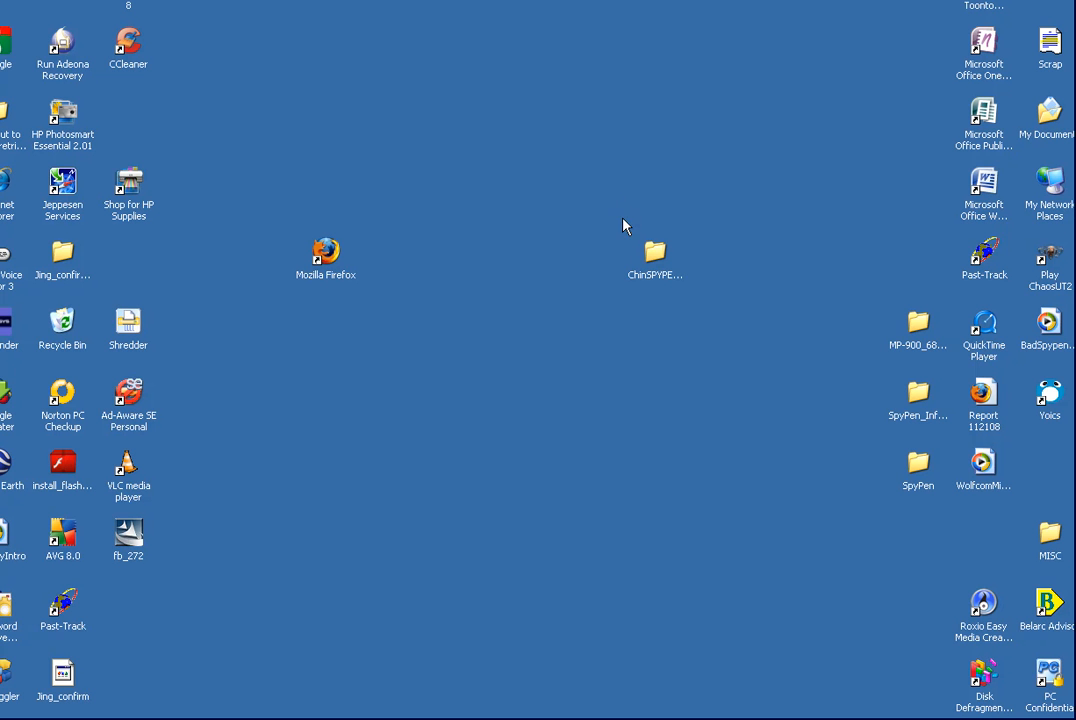
pyautogui.moveTo(654, 252)
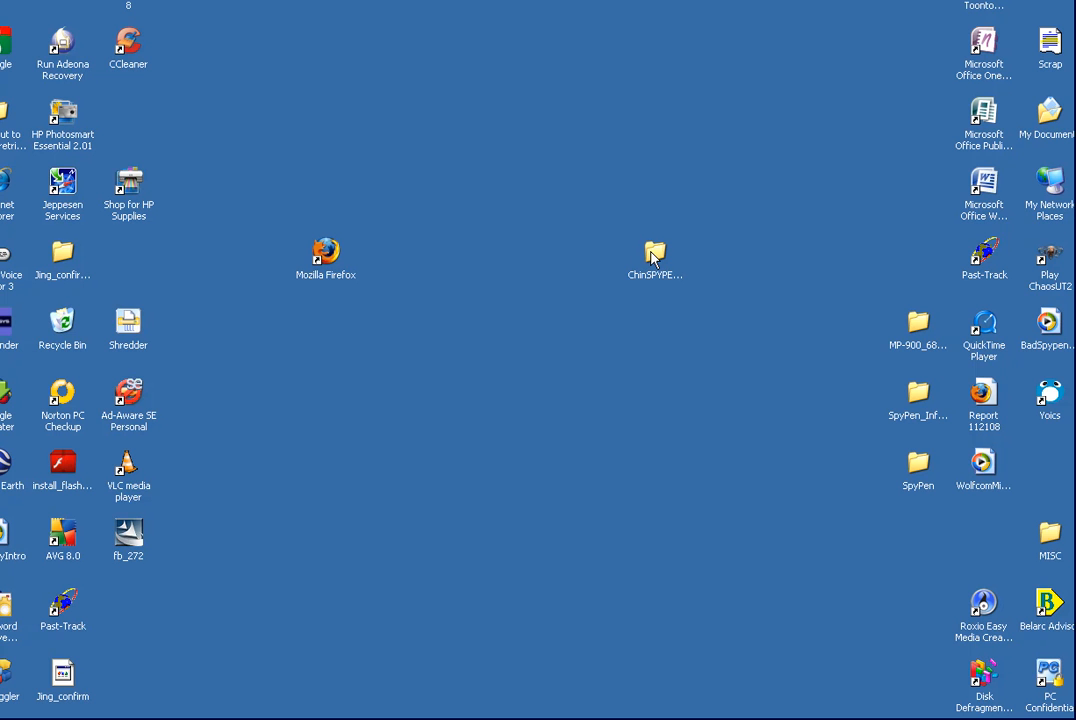
pyautogui.moveTo(620, 240)
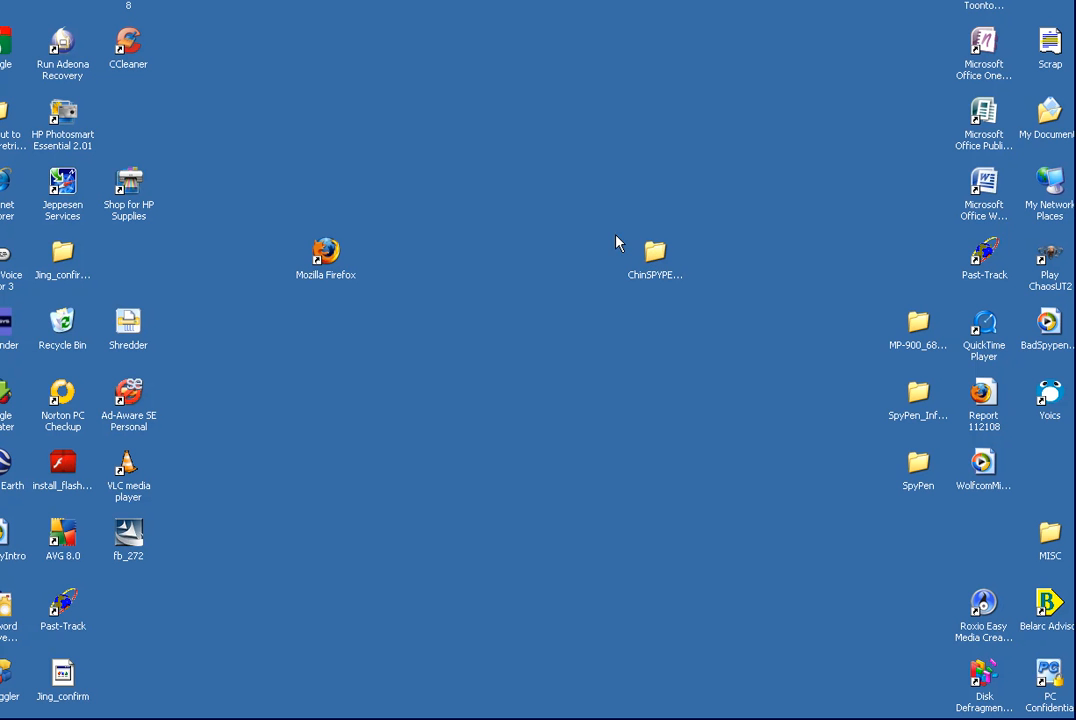
# Step: Open the ChrisSPYPEN.com desktop folder containing the SPYPEN subfolders
pyautogui.click(652, 250)
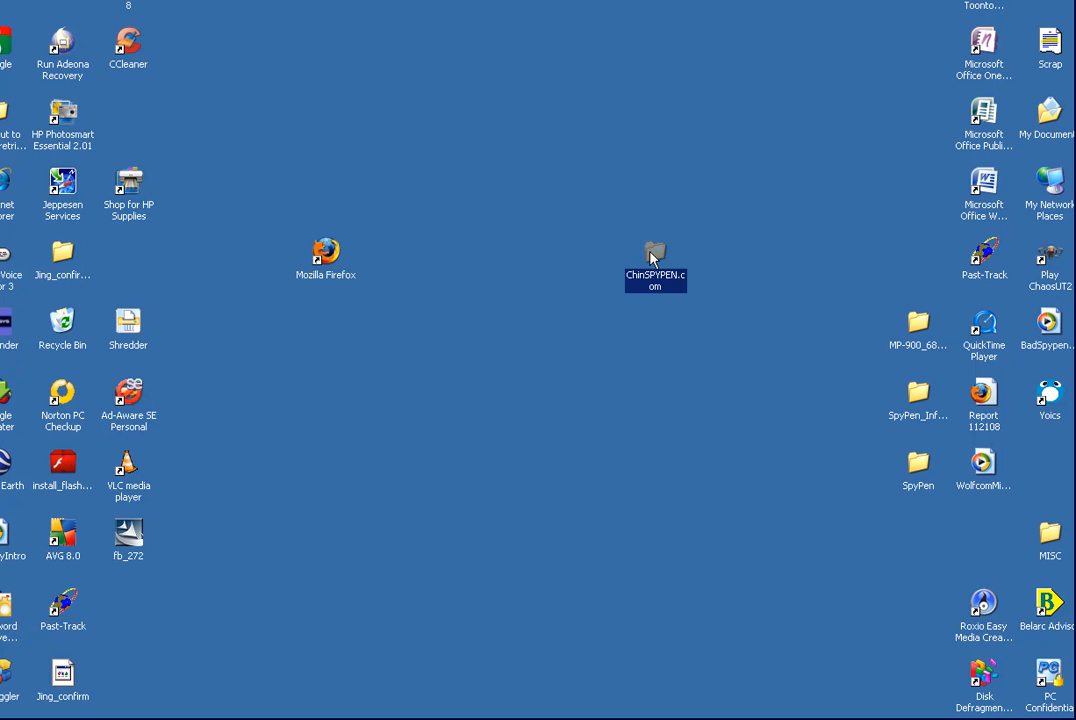
pyautogui.doubleClick(656, 252)
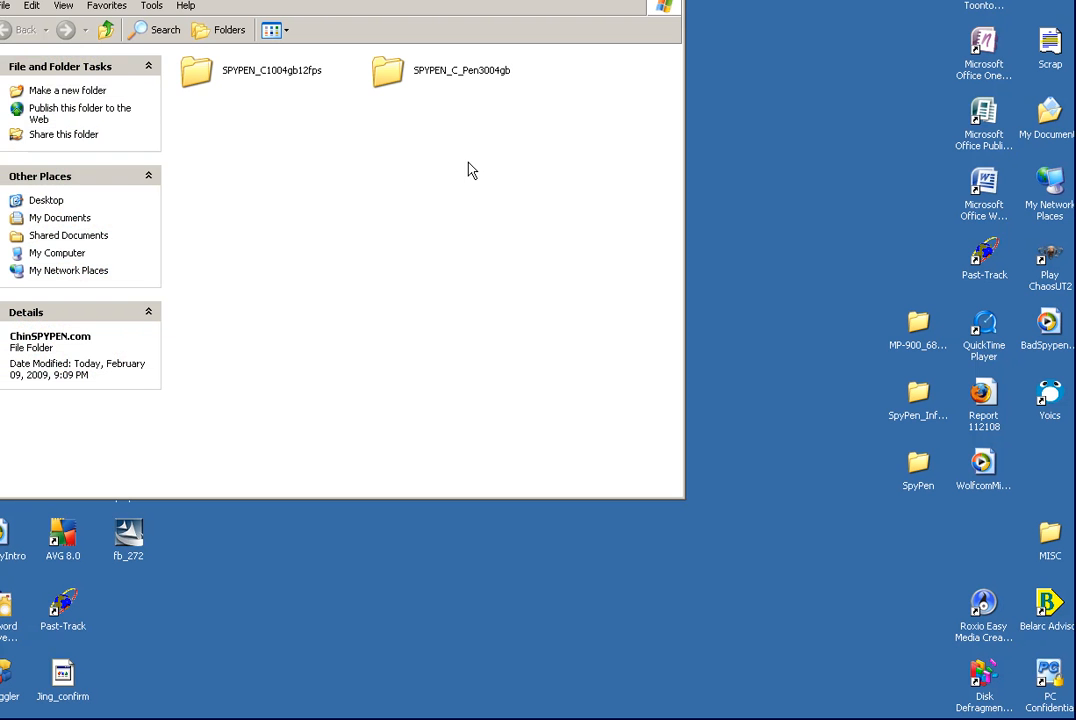
pyautogui.moveTo(386, 70)
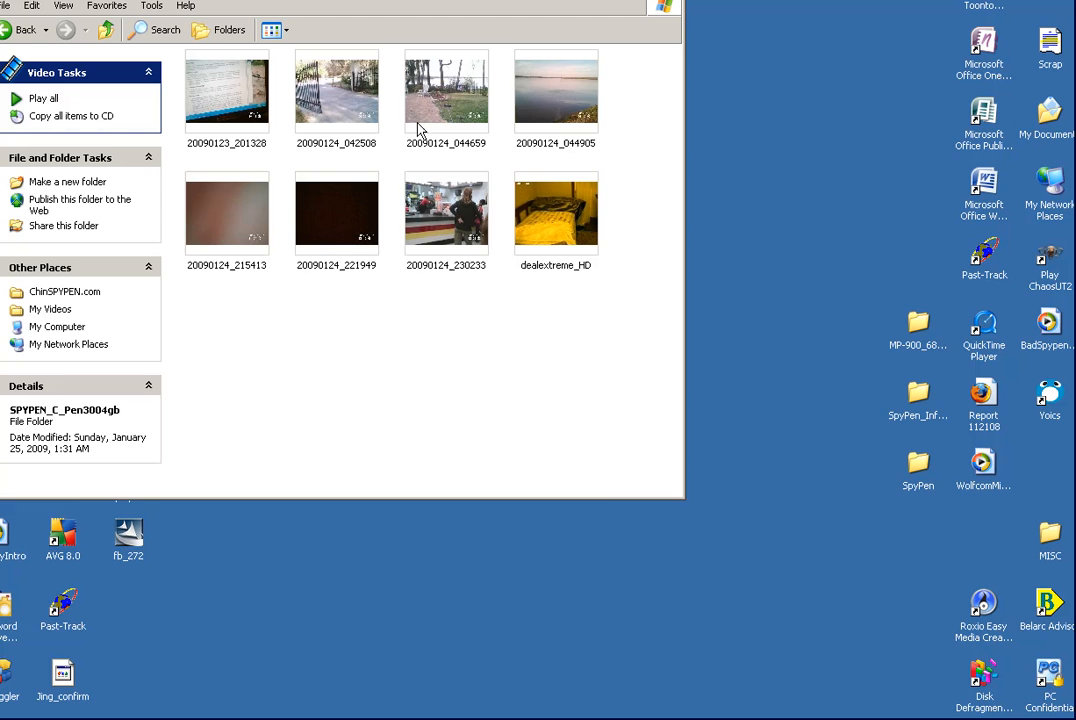
pyautogui.moveTo(452, 276)
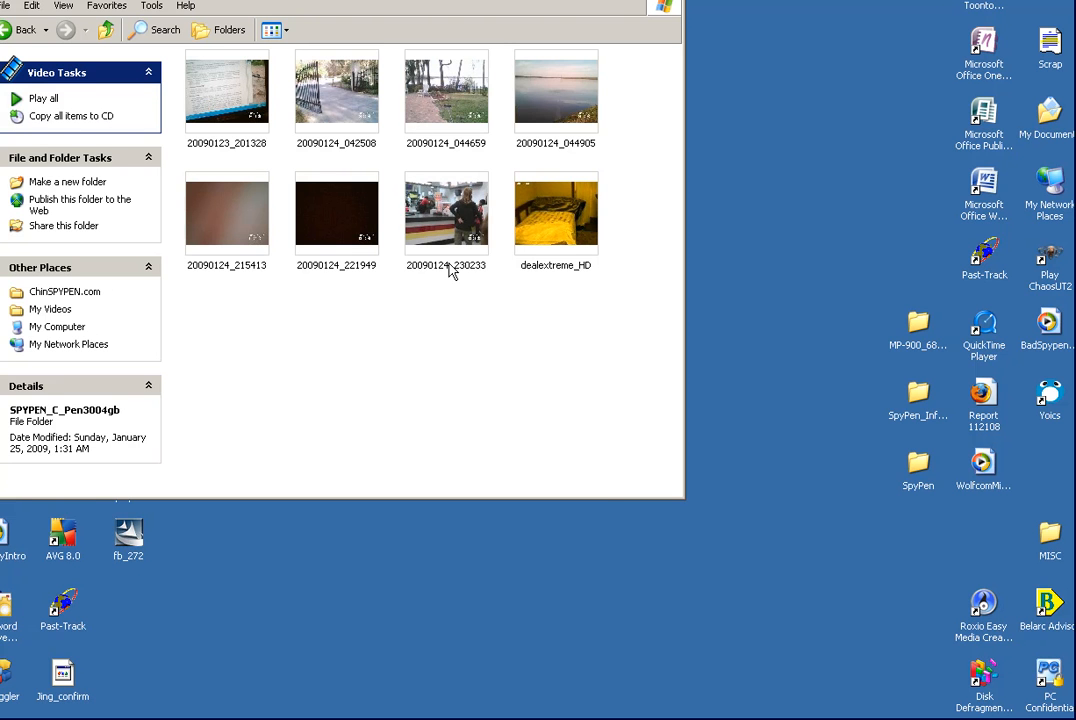
# Step: Open the Properties dialog for video clip 20090124_230233 (88.4 MB)
pyautogui.rightClick(448, 212)
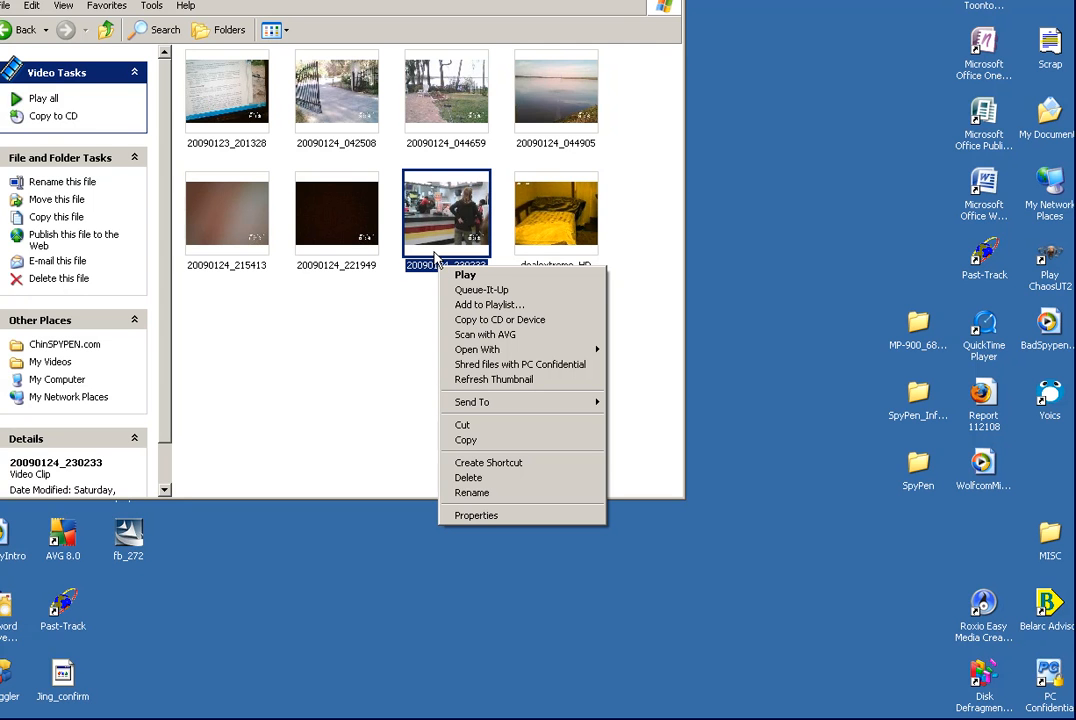
pyautogui.moveTo(468, 506)
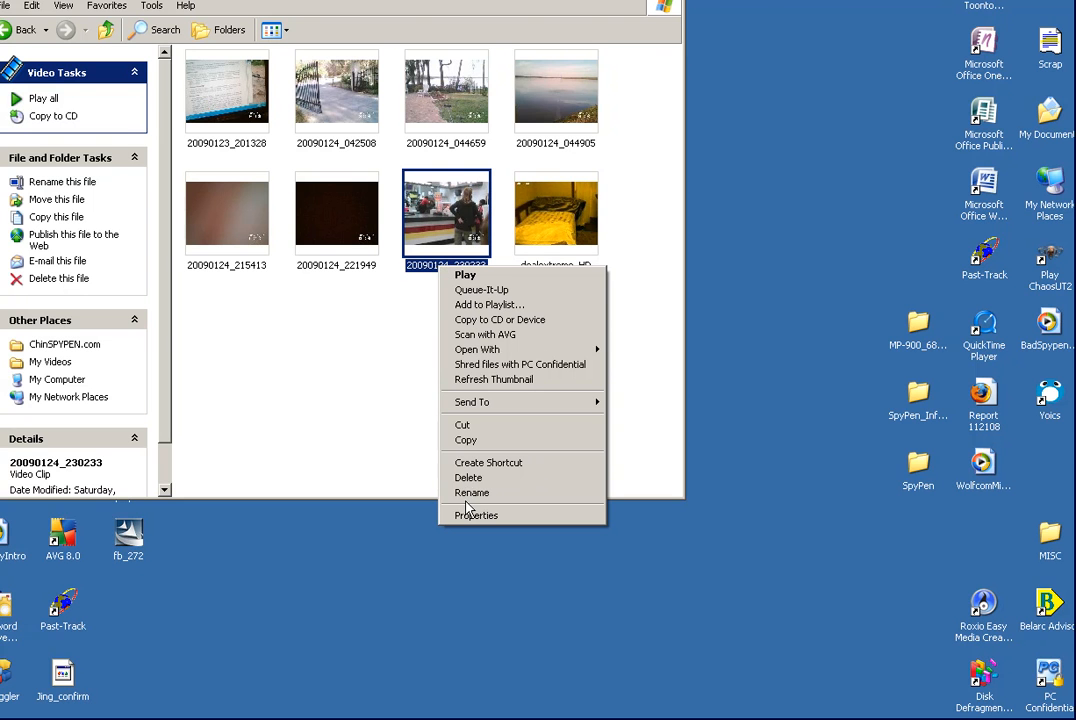
pyautogui.moveTo(476, 516)
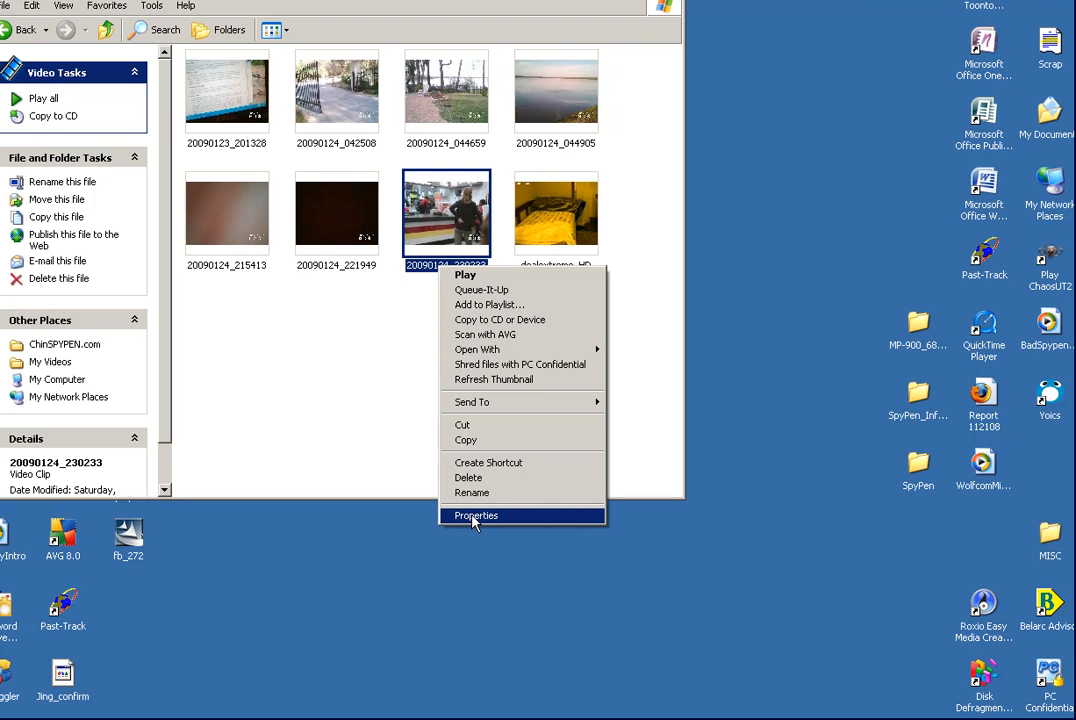
pyautogui.click(476, 516)
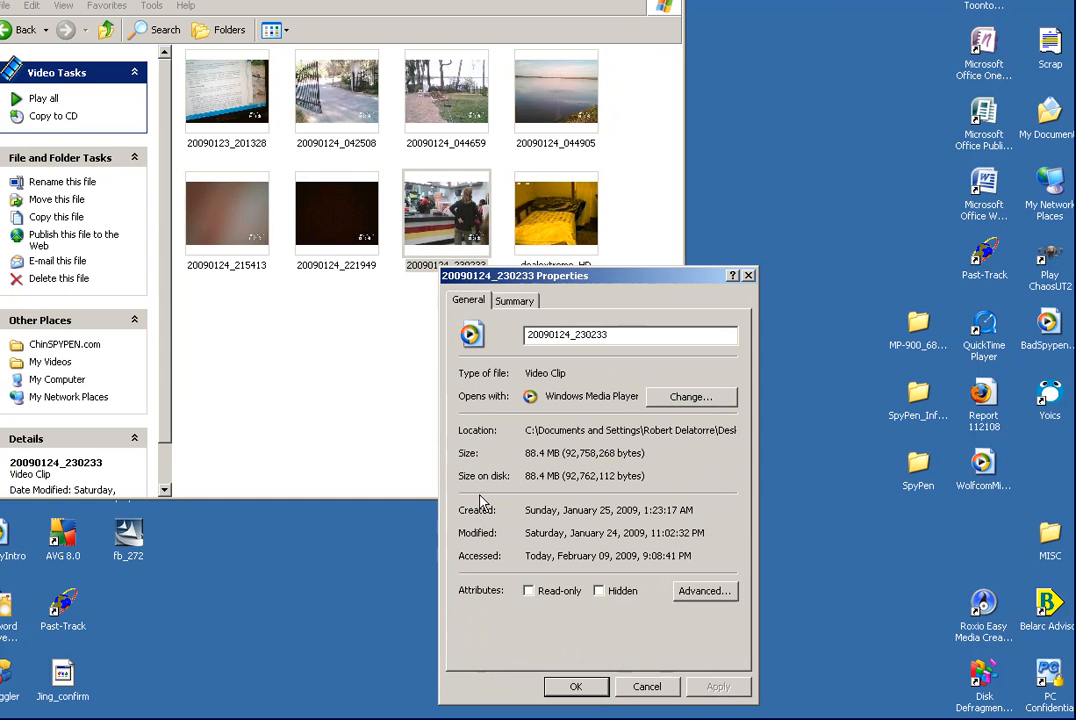
# Step: Show the Summary details: 640x480, 24 fps, MJPEG video, PCM audio, 2:15 duration
pyautogui.click(514, 300)
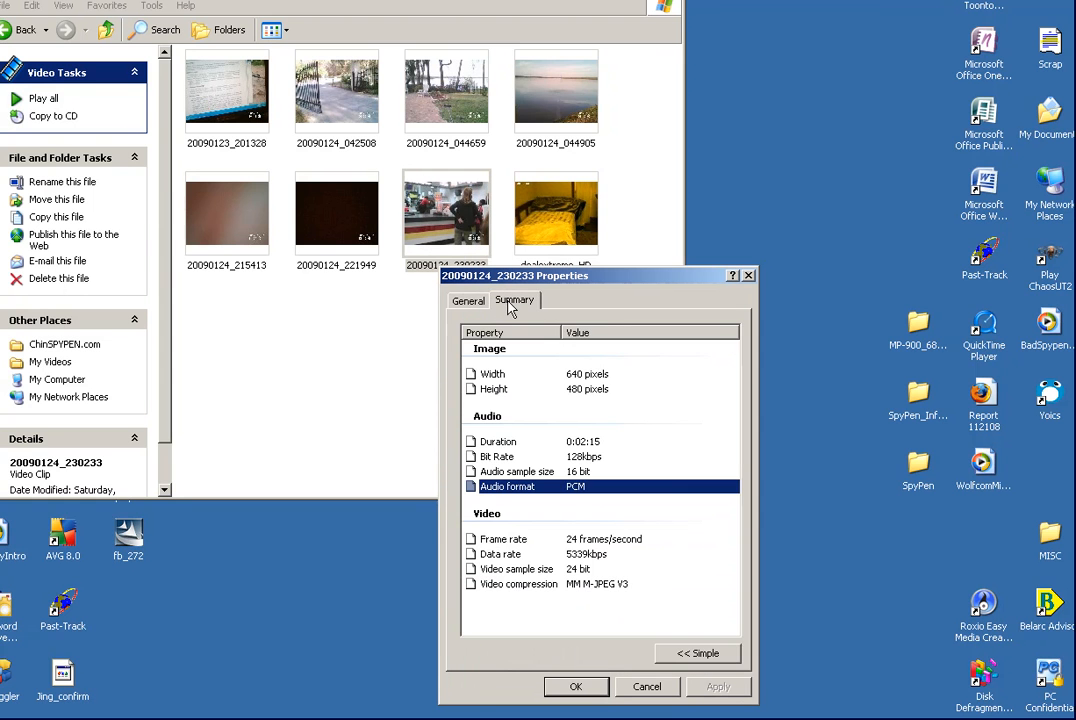
pyautogui.moveTo(492, 374)
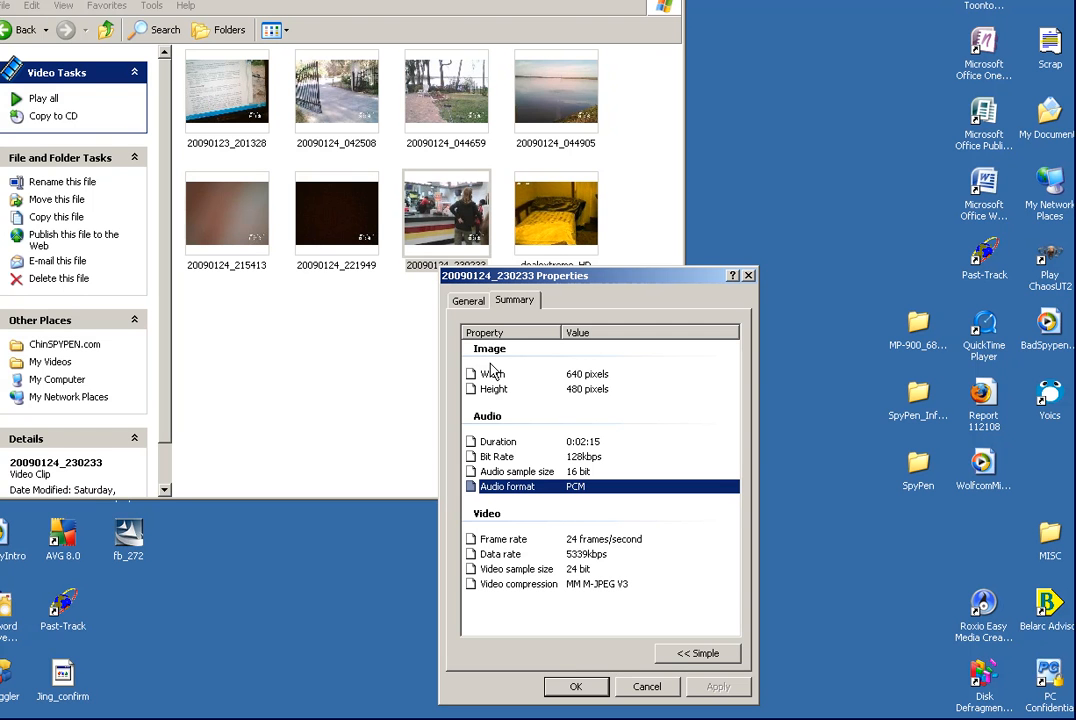
pyautogui.moveTo(572, 388)
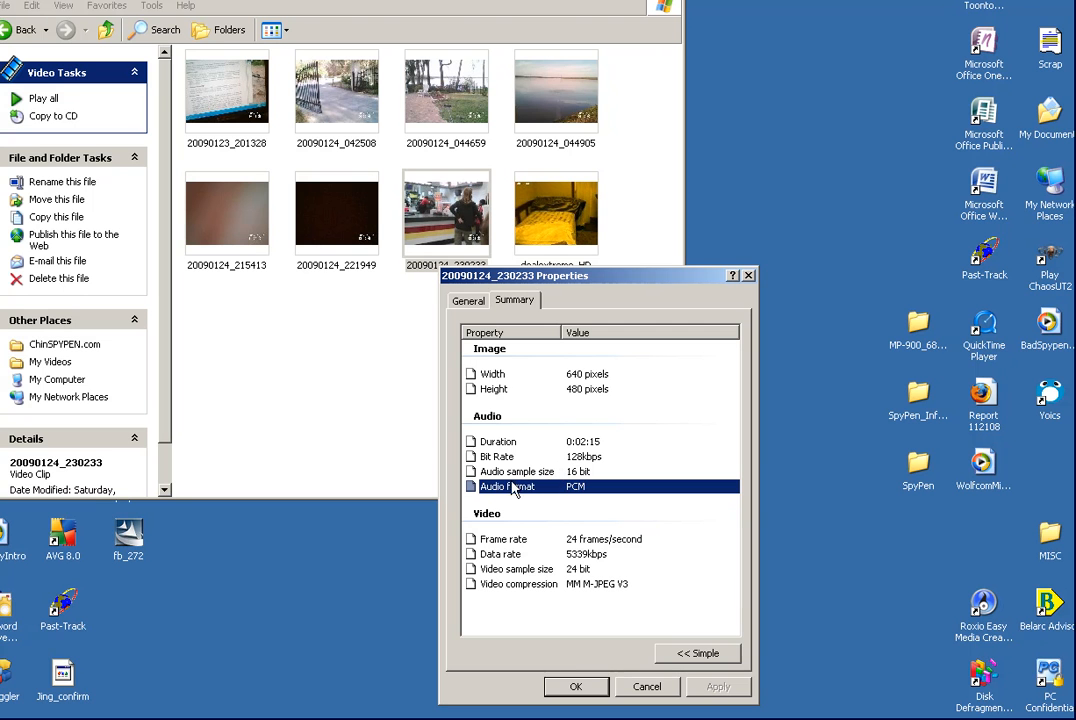
pyautogui.moveTo(562, 502)
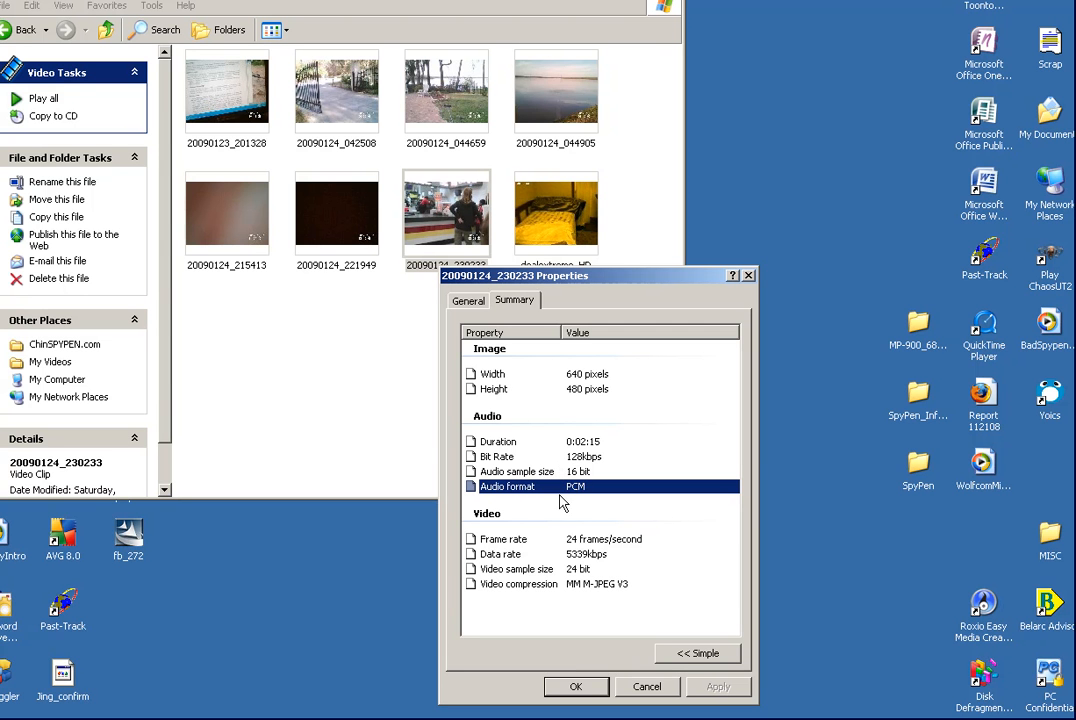
pyautogui.moveTo(568, 544)
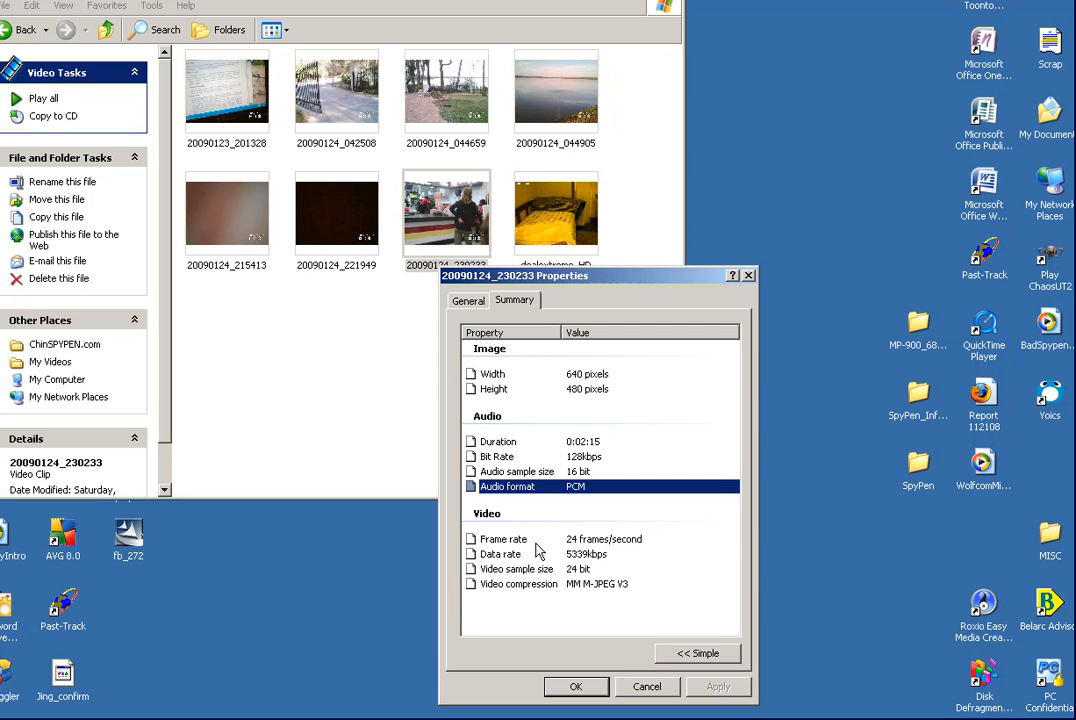
pyautogui.moveTo(596, 616)
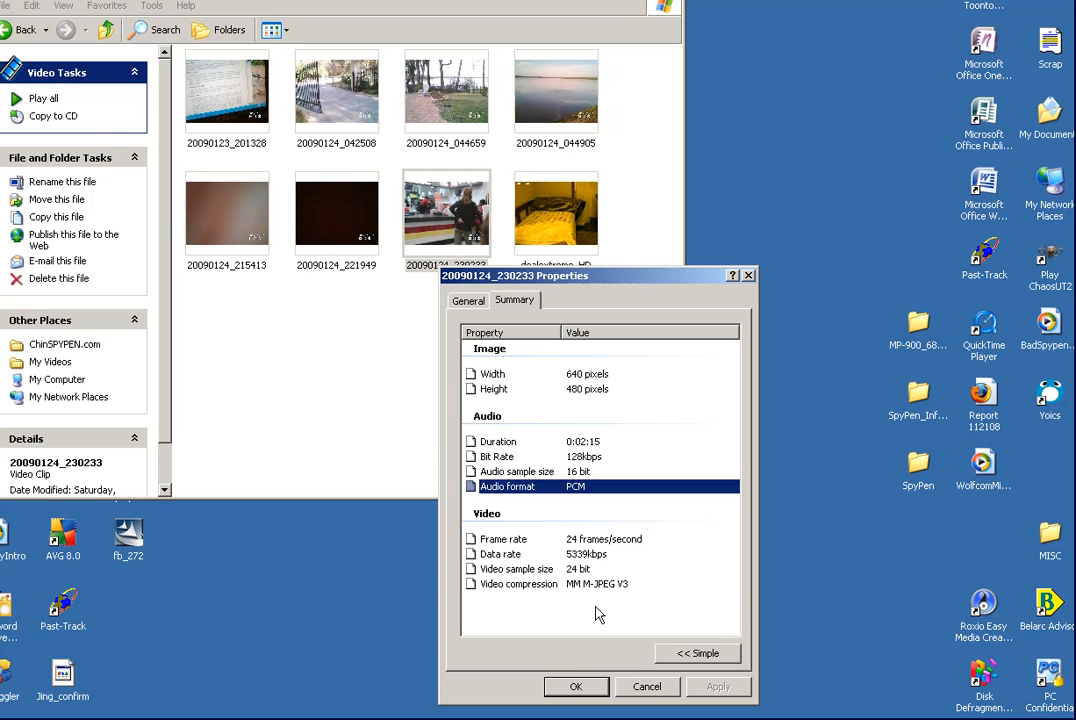
pyautogui.moveTo(560, 374)
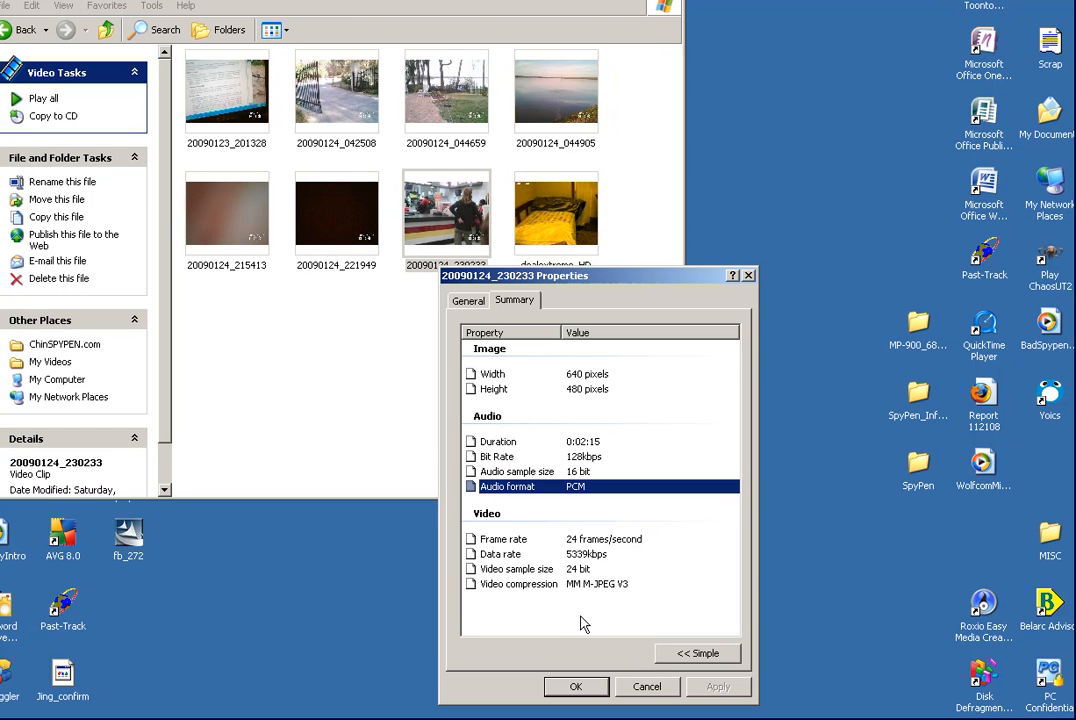
pyautogui.moveTo(572, 660)
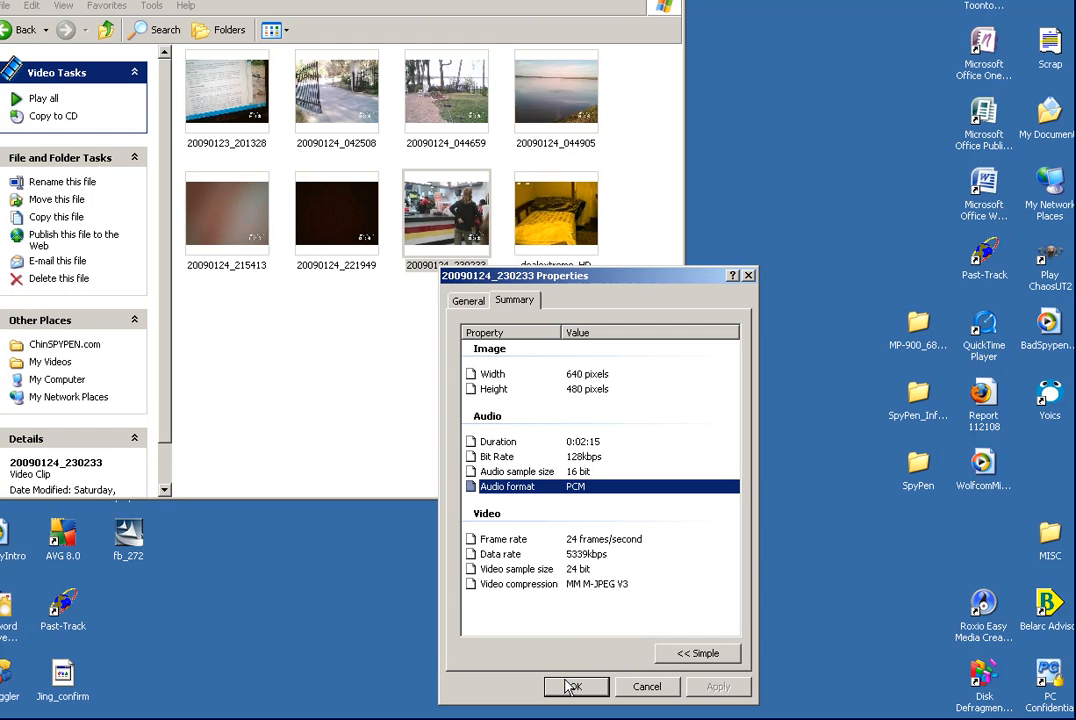
pyautogui.moveTo(578, 692)
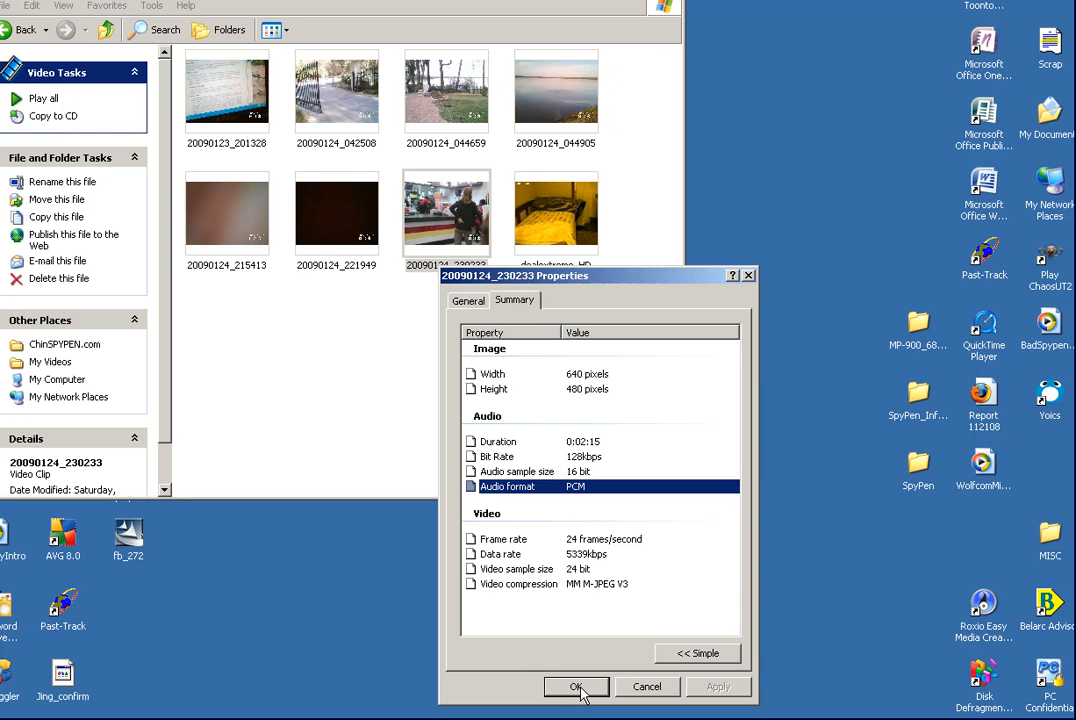